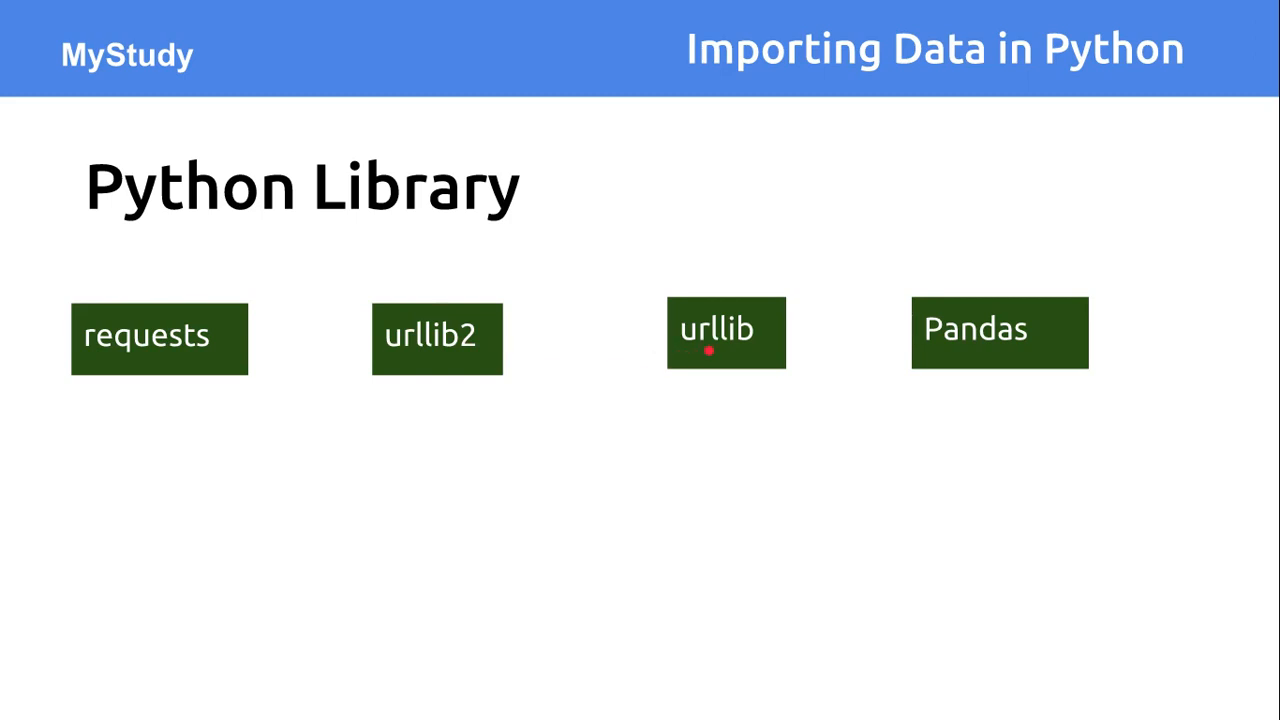
mouse_move(944, 328)
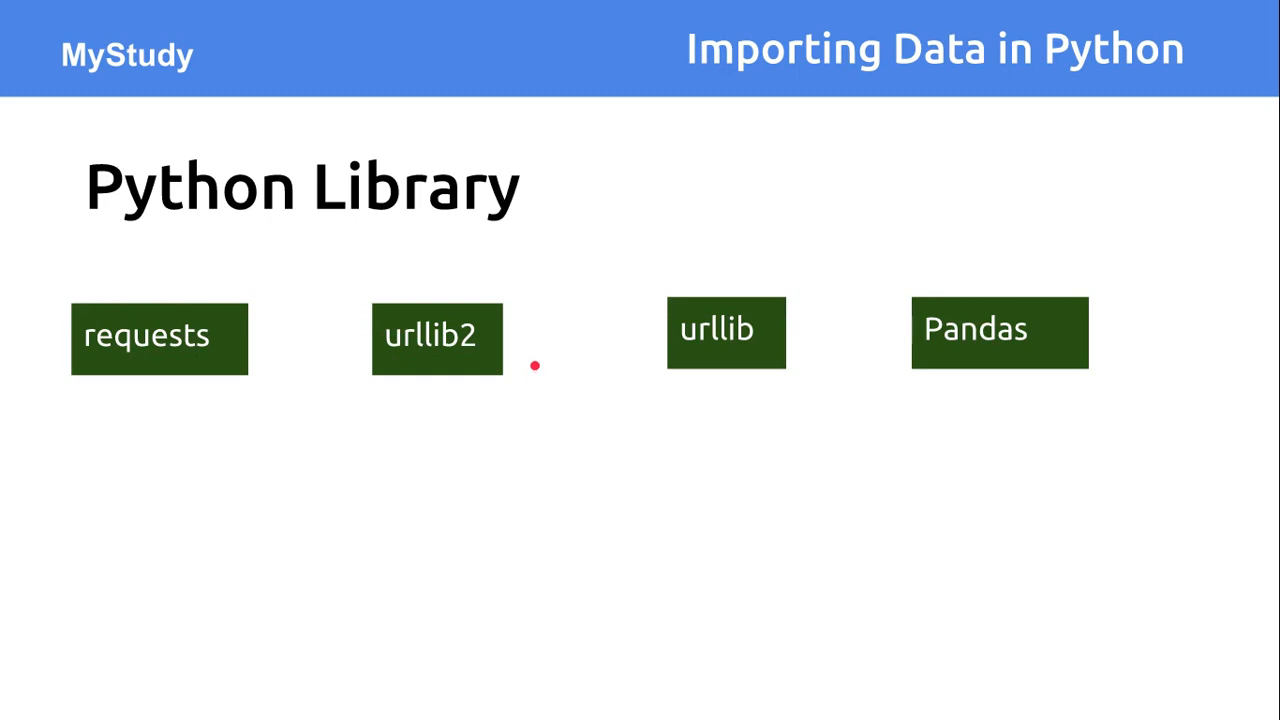
mouse_move(912, 500)
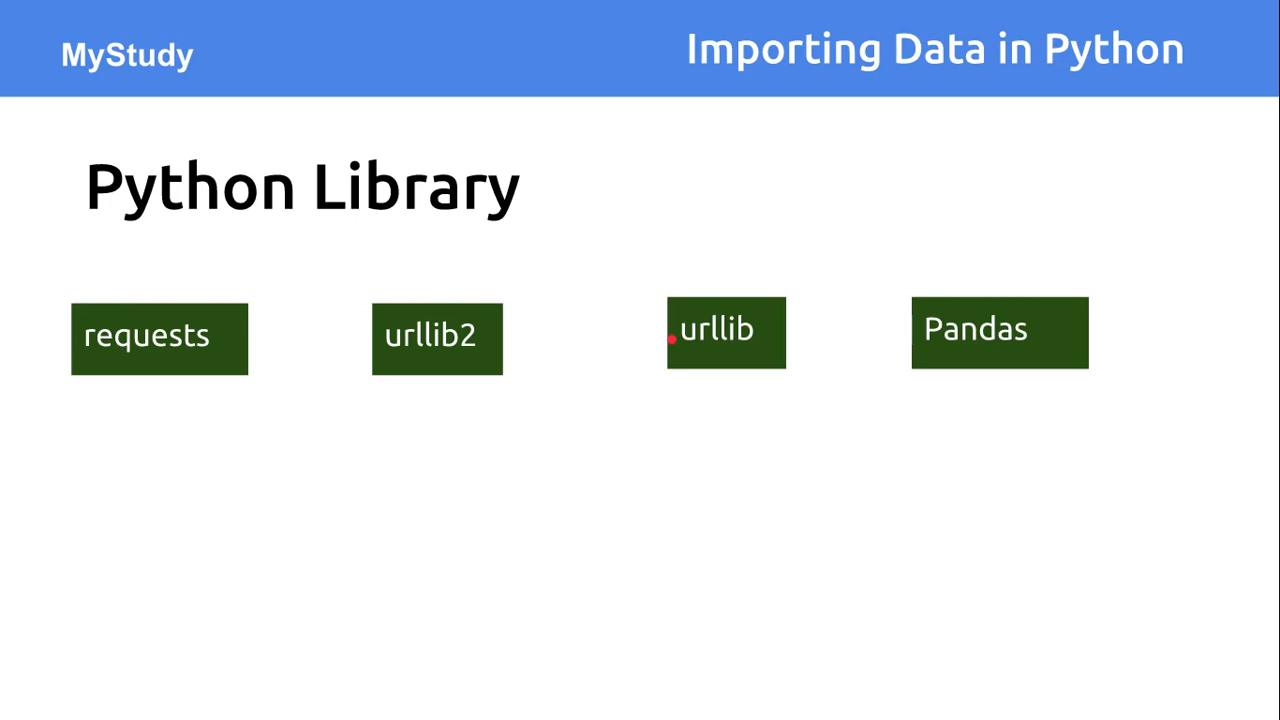
Reveal .get(url) and .post(url,data) beneath the requests box with its downward arrow.
drag(784, 404, 950, 424)
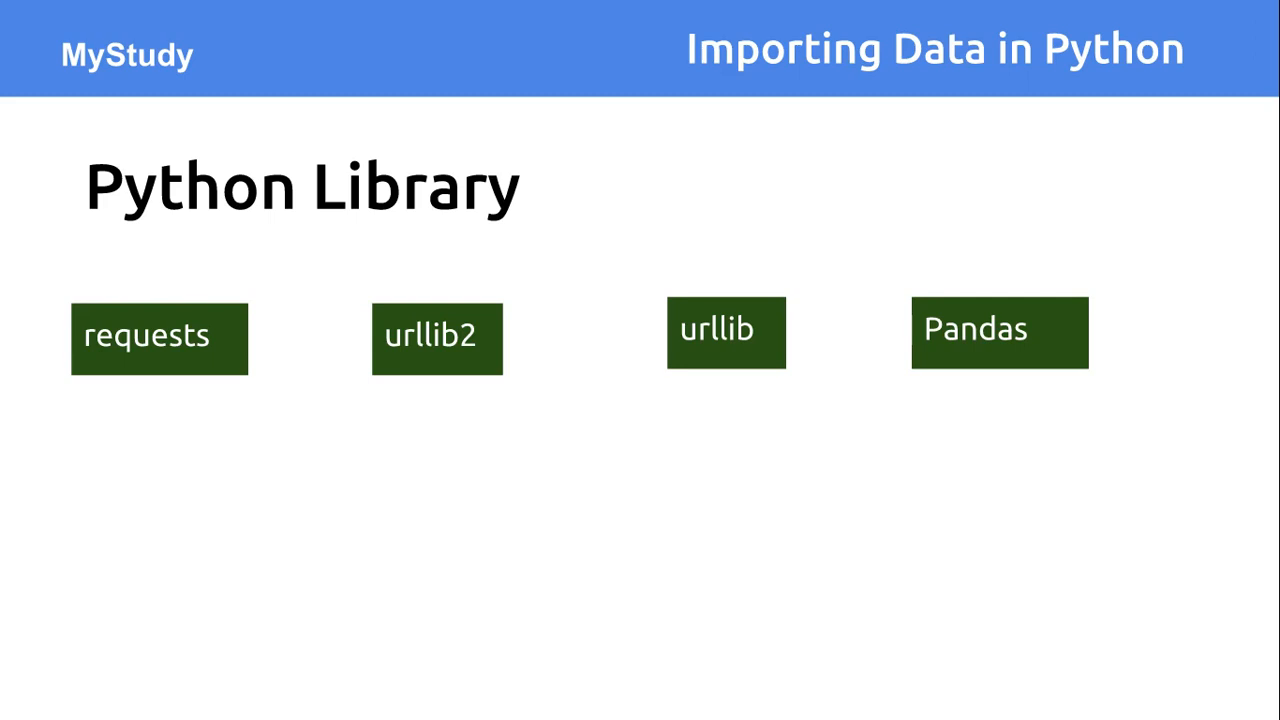
drag(244, 350, 650, 348)
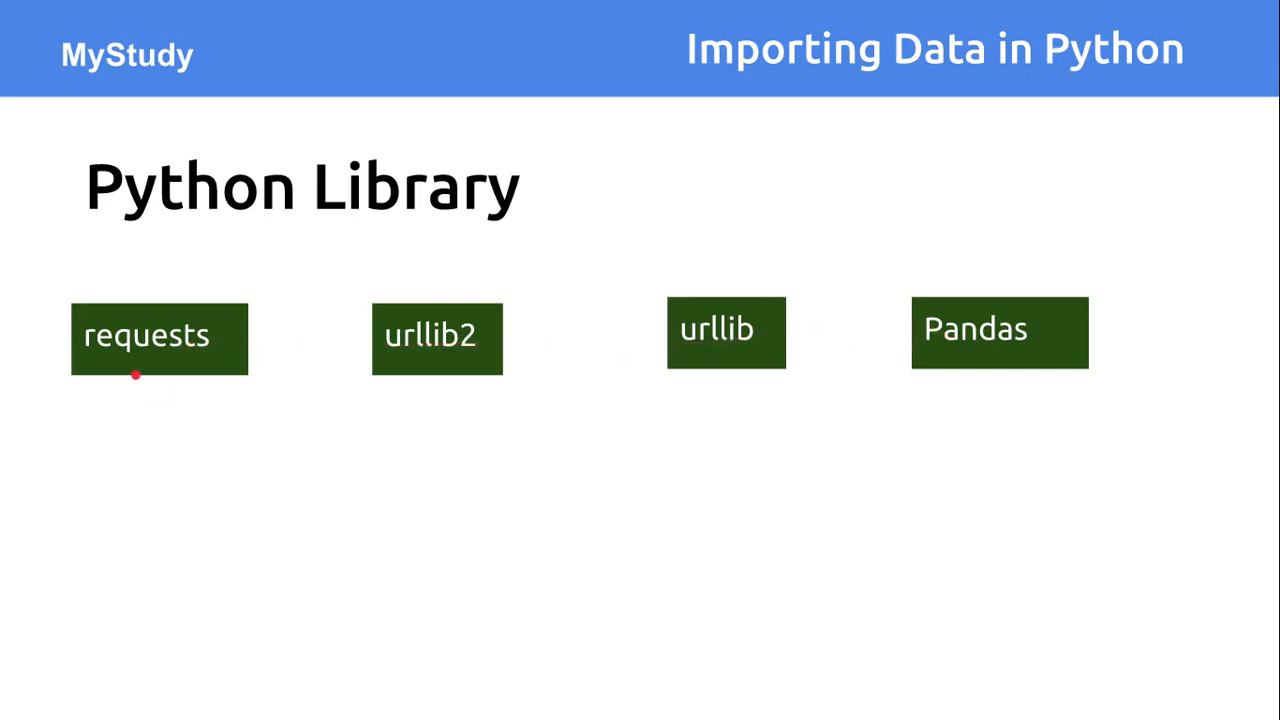
mouse_move(100, 396)
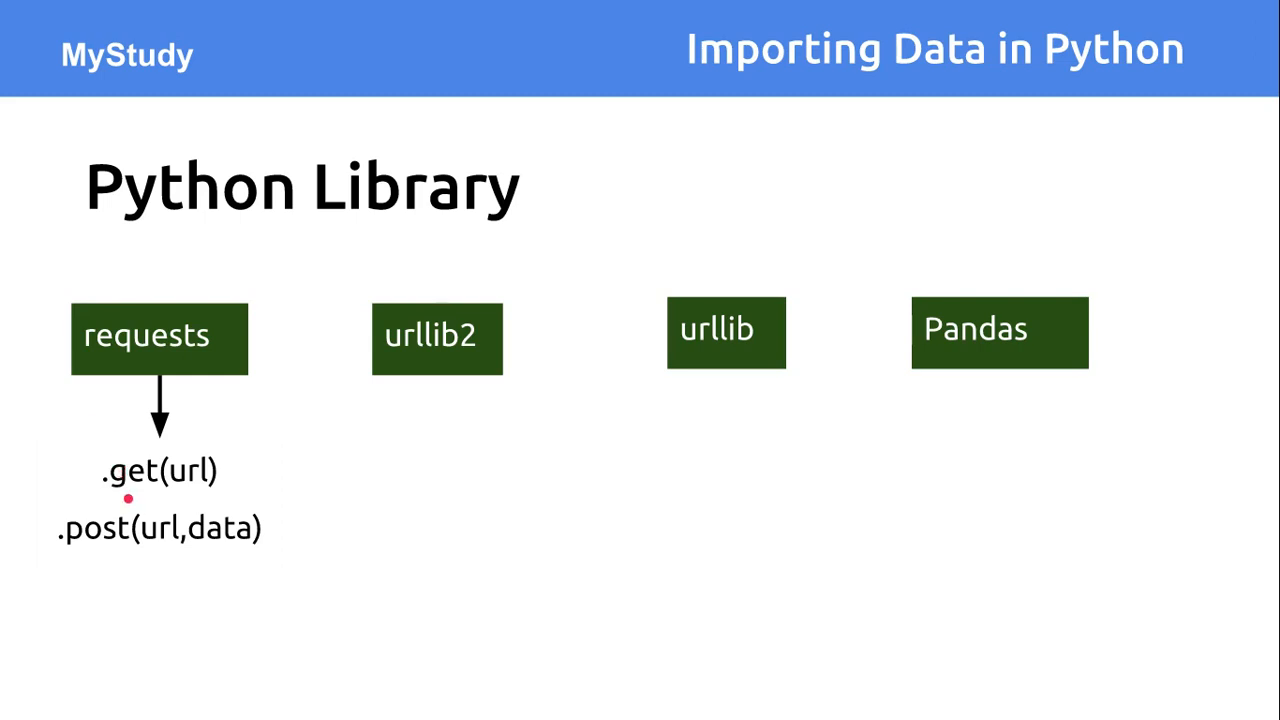
mouse_move(98, 532)
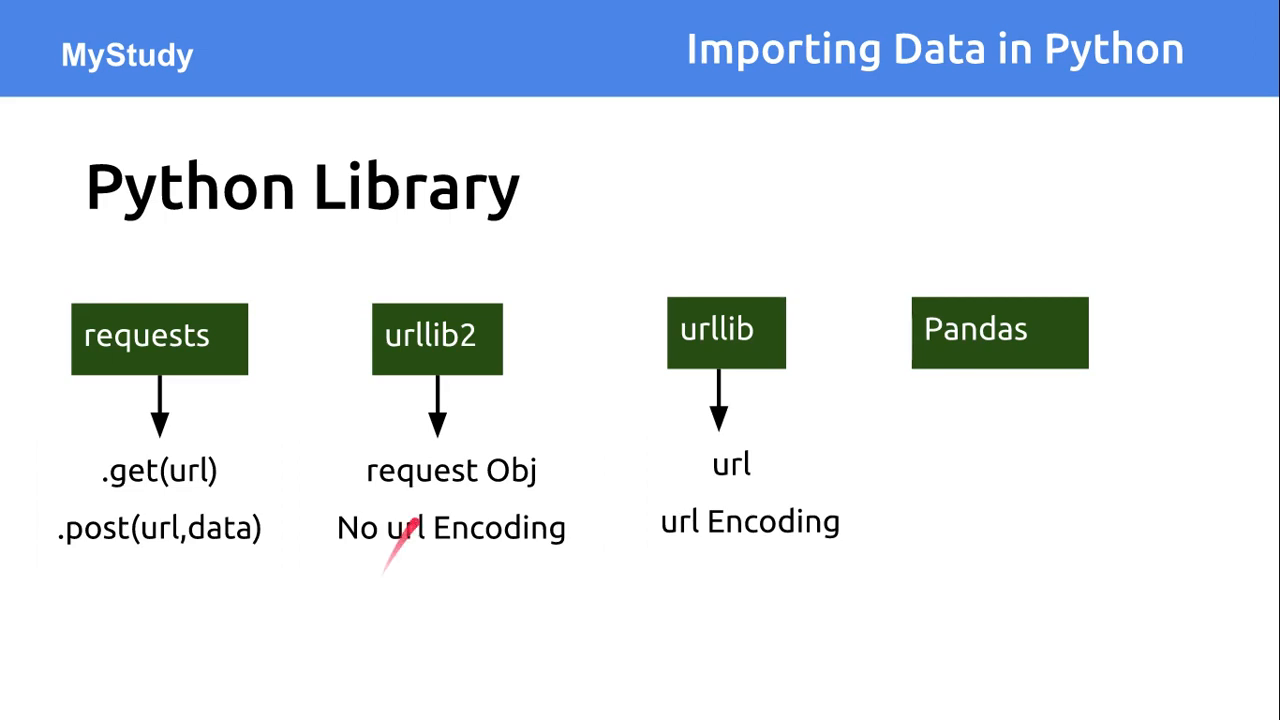
mouse_move(648, 516)
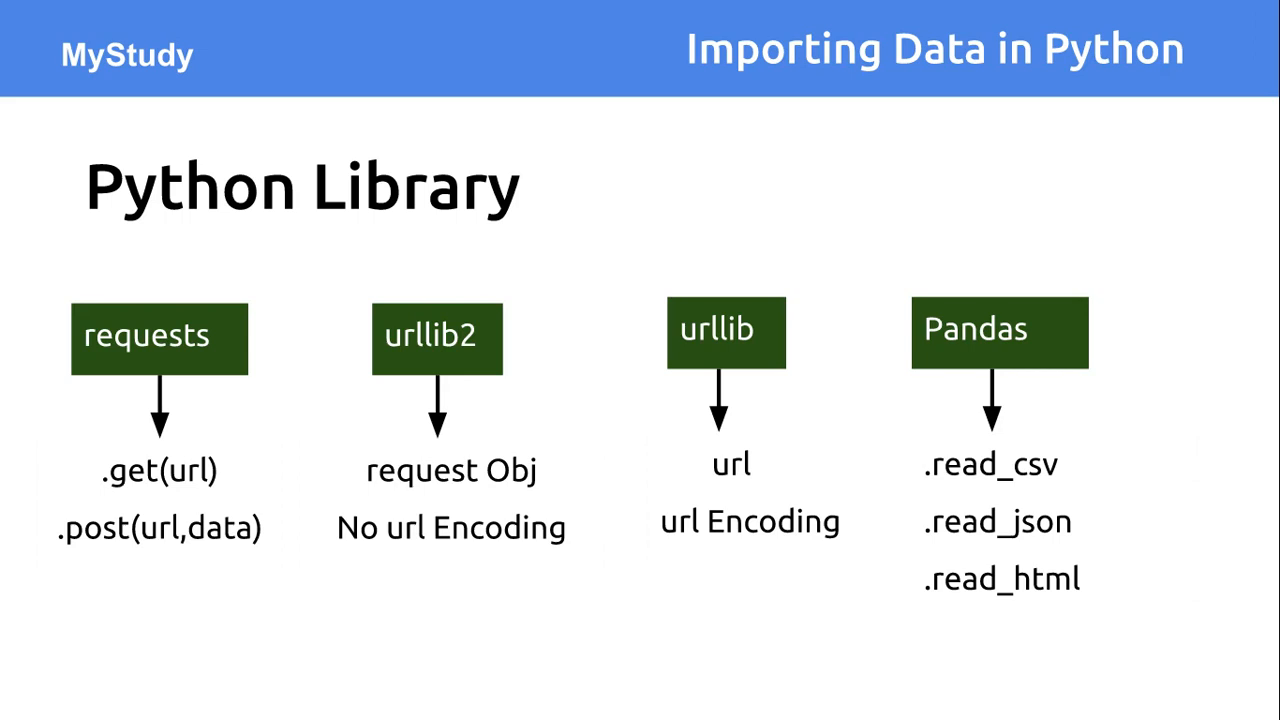
Reveal .read_csv, .read_json and .read_html beneath the Pandas box with its arrow.
drag(180, 284, 290, 330)
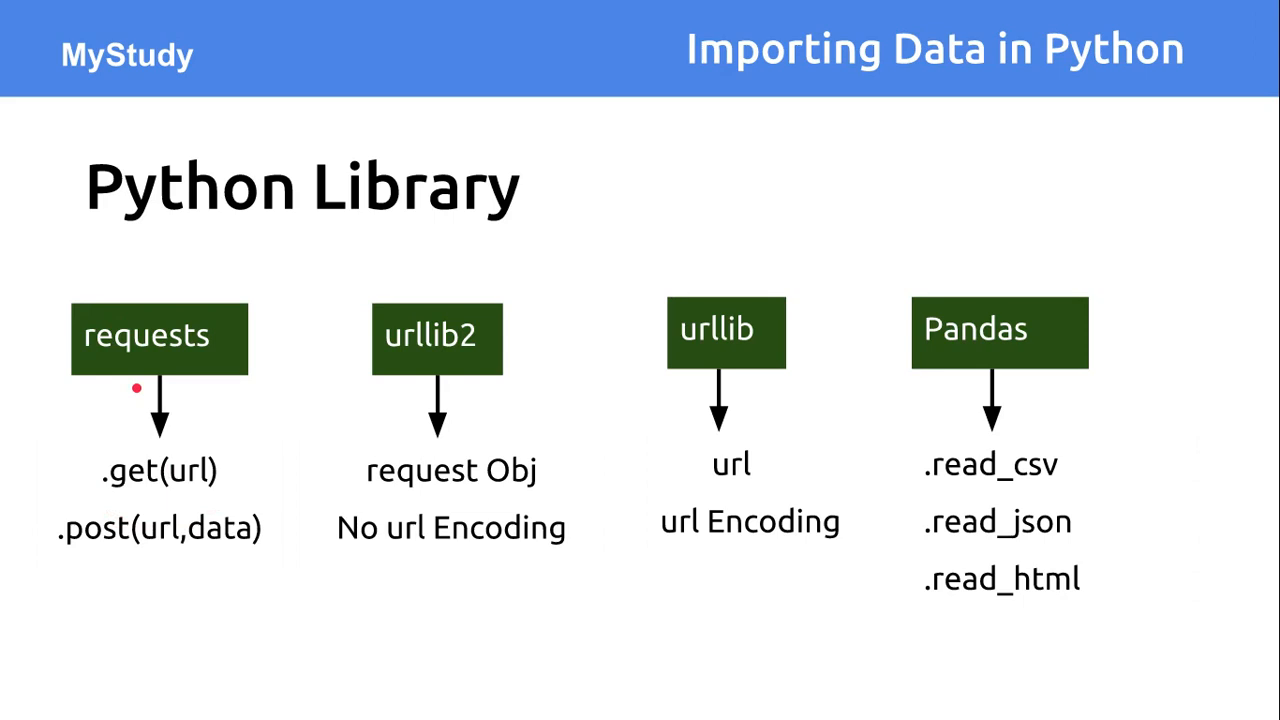
drag(516, 356, 664, 336)
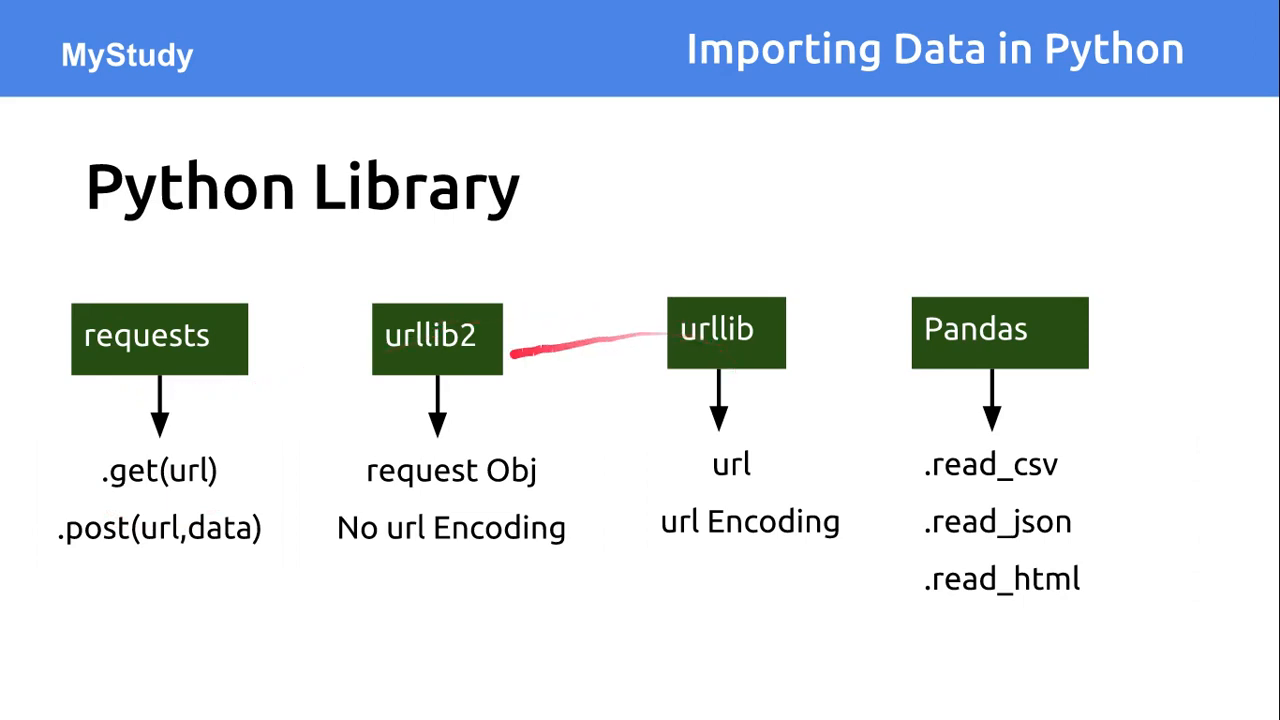